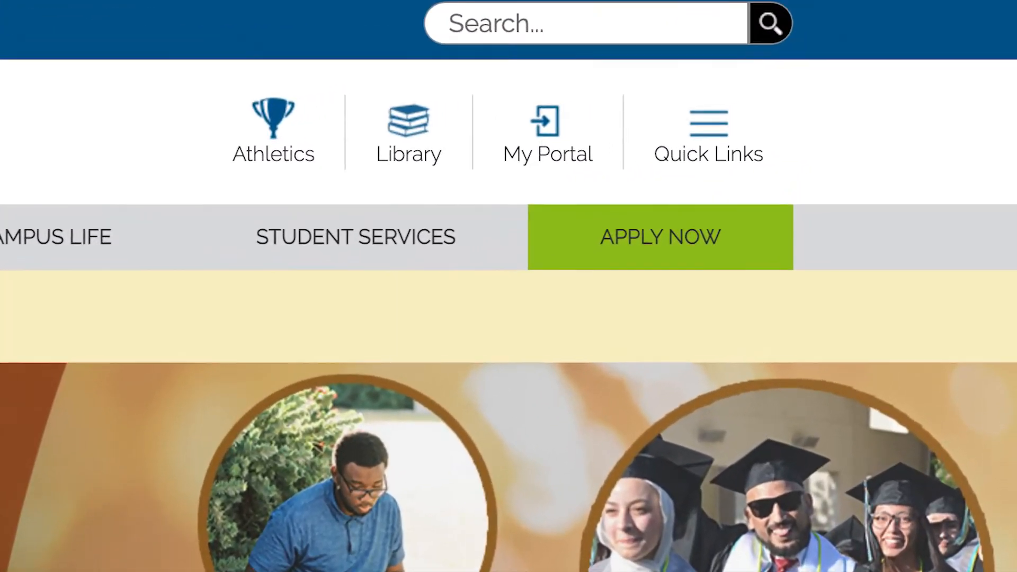
# Sign in to the Clovis portal and launch Self-Service's Catalog Advanced Search
pyautogui.click(546, 130)
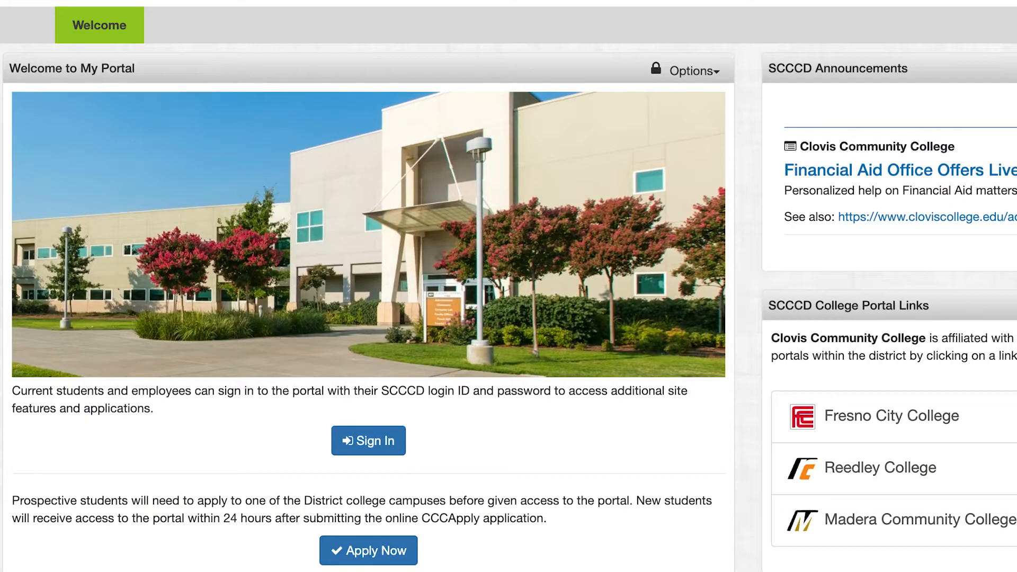
pyautogui.click(368, 440)
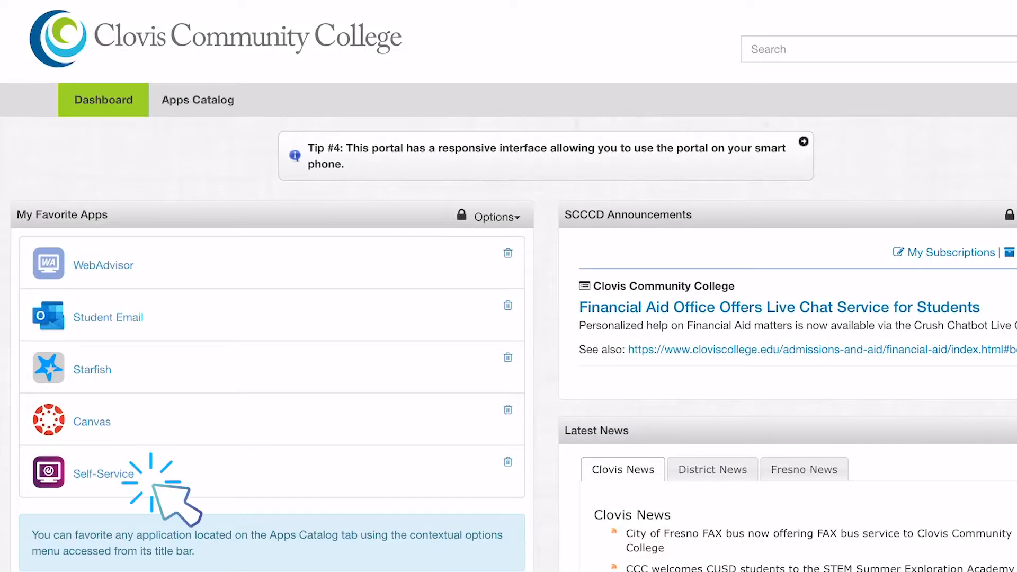
pyautogui.click(104, 474)
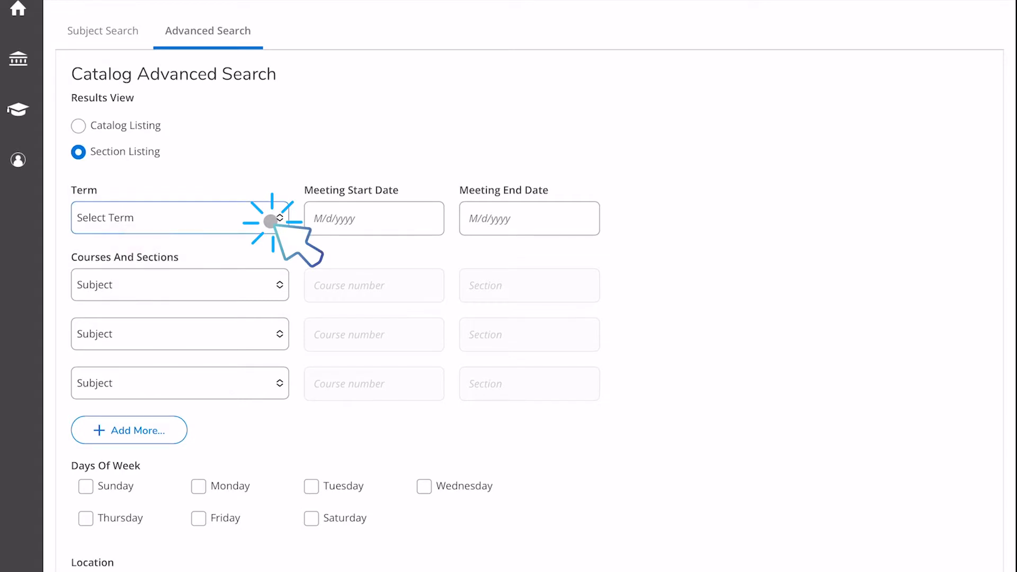
# Search Fall 2022 sections in Biology and Geology at Clovis Community College
pyautogui.click(180, 218)
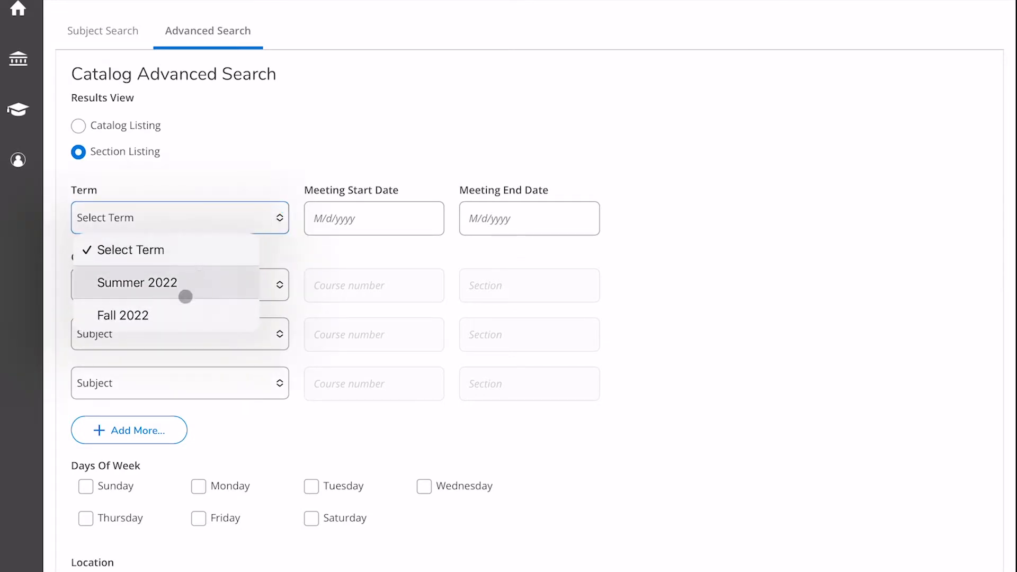
pyautogui.click(123, 315)
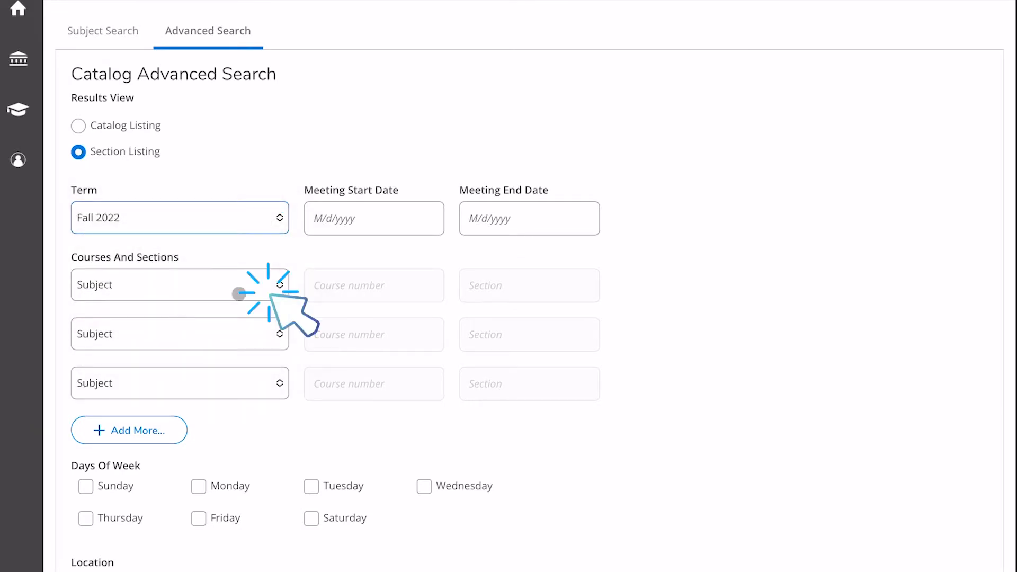
pyautogui.click(180, 285)
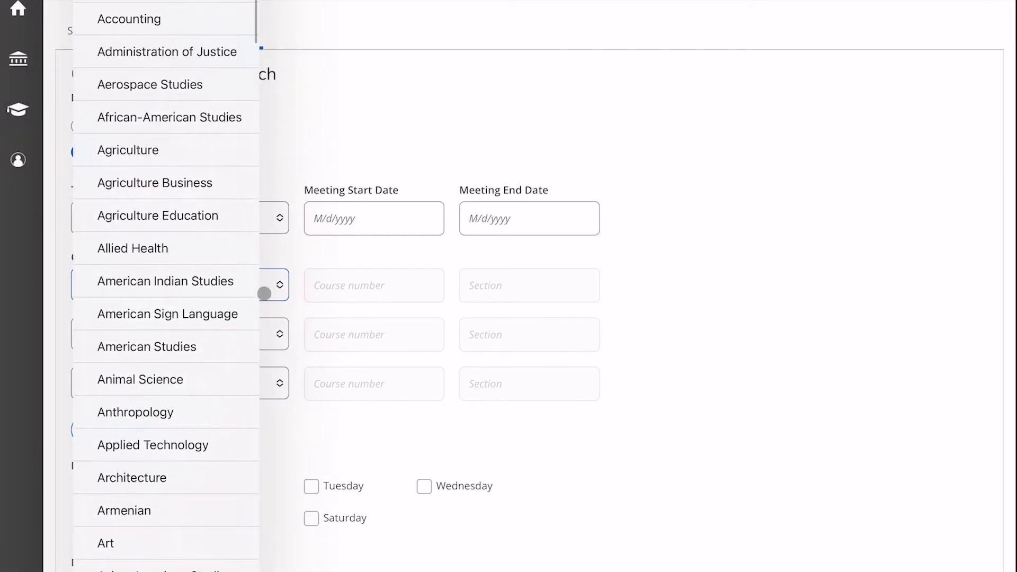
pyautogui.scroll(-3)
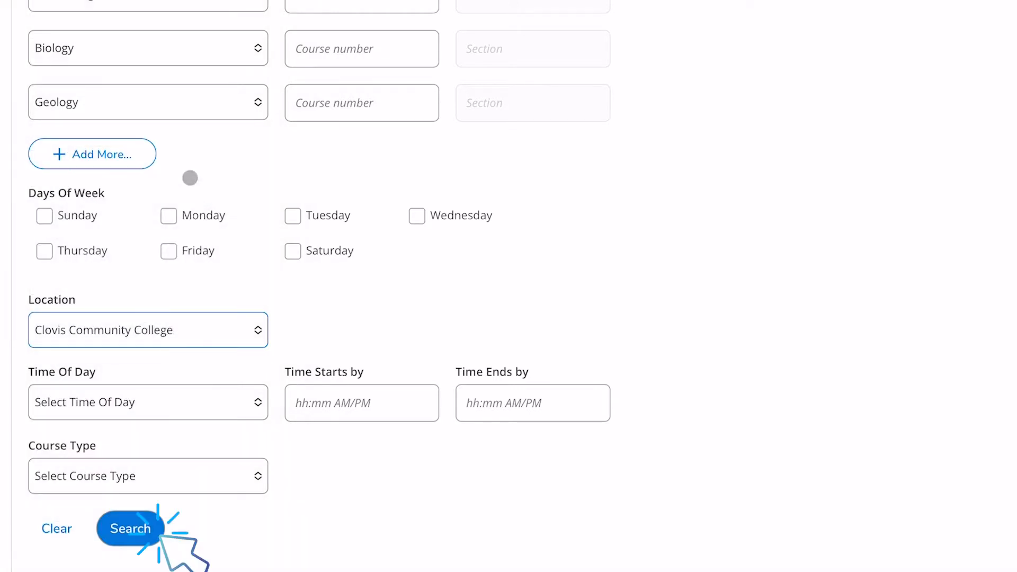
pyautogui.click(130, 528)
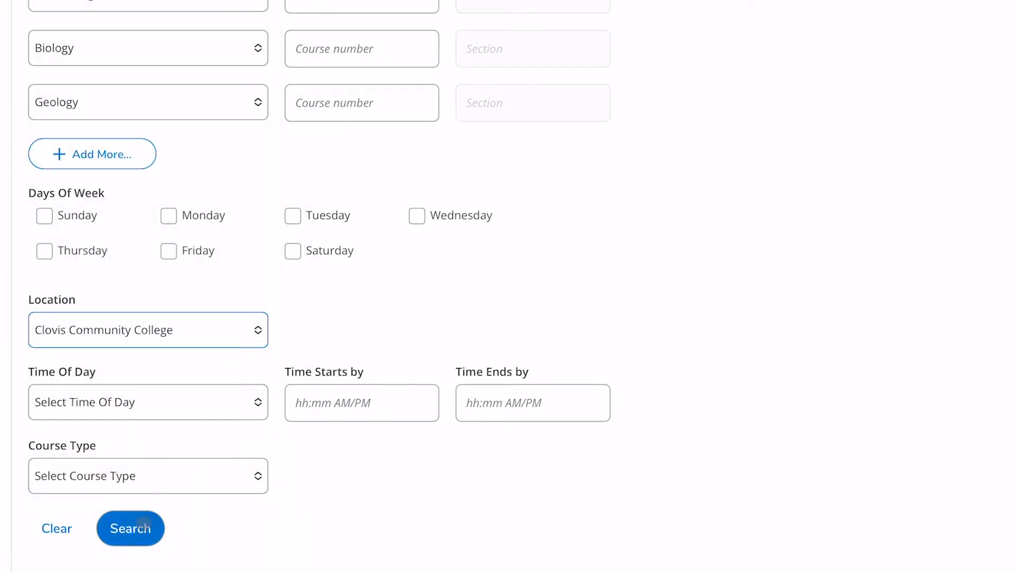
pyautogui.click(129, 528)
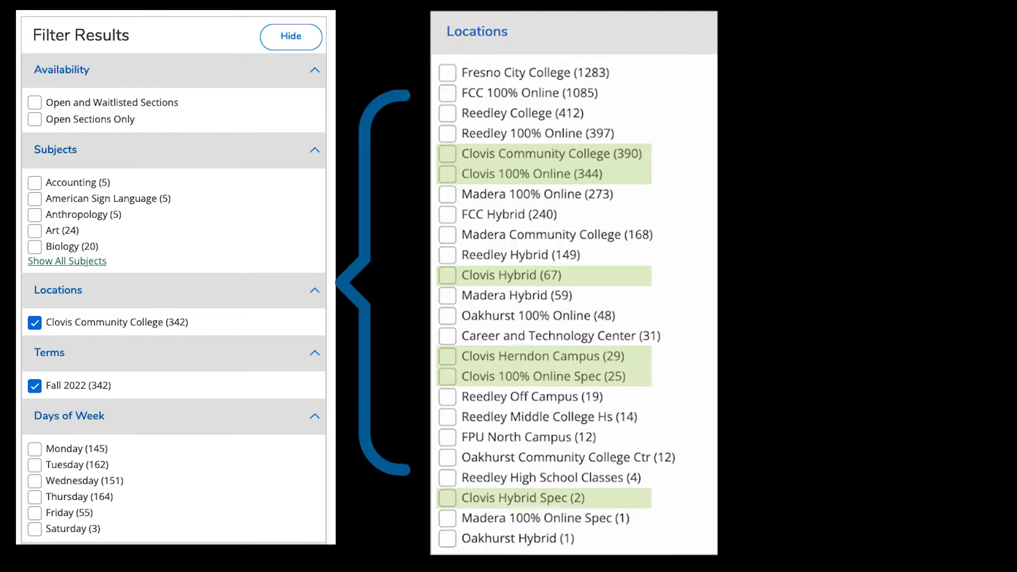
# Filter results to Clovis Community College location and Fall 2022 term
pyautogui.click(447, 153)
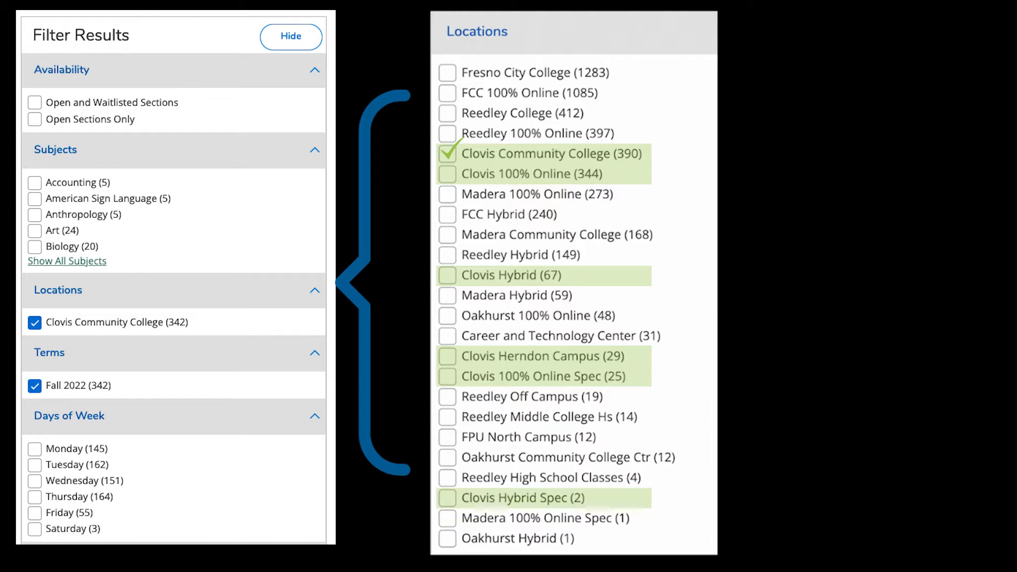
pyautogui.click(447, 153)
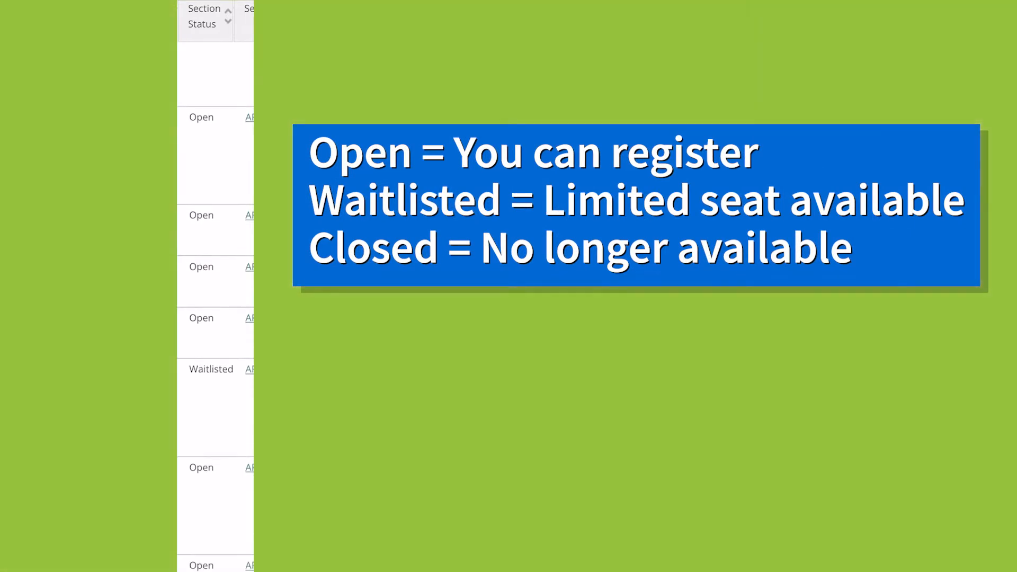
pyautogui.scroll(-3)
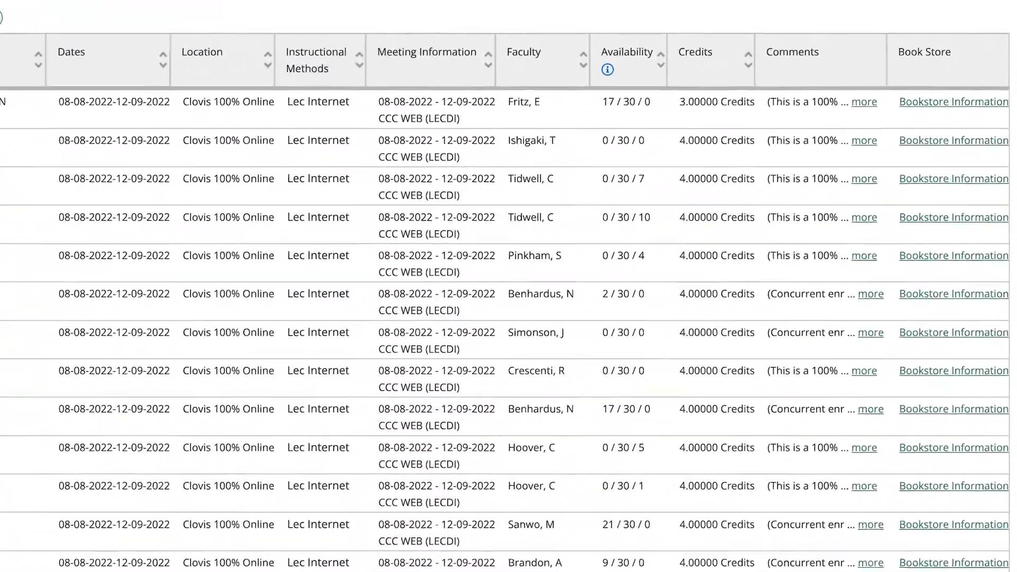
pyautogui.click(870, 293)
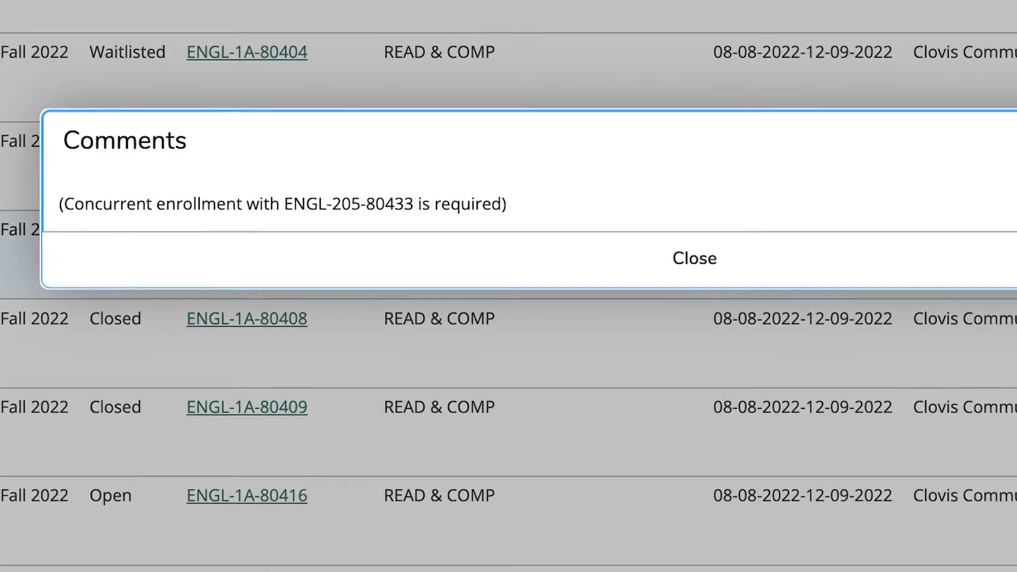
pyautogui.scroll(-3)
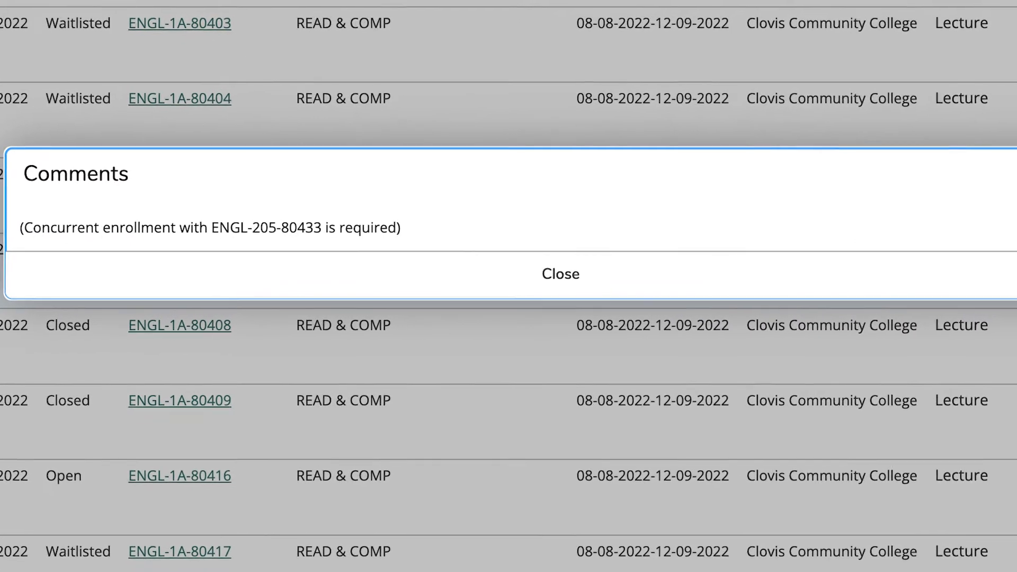
pyautogui.click(560, 274)
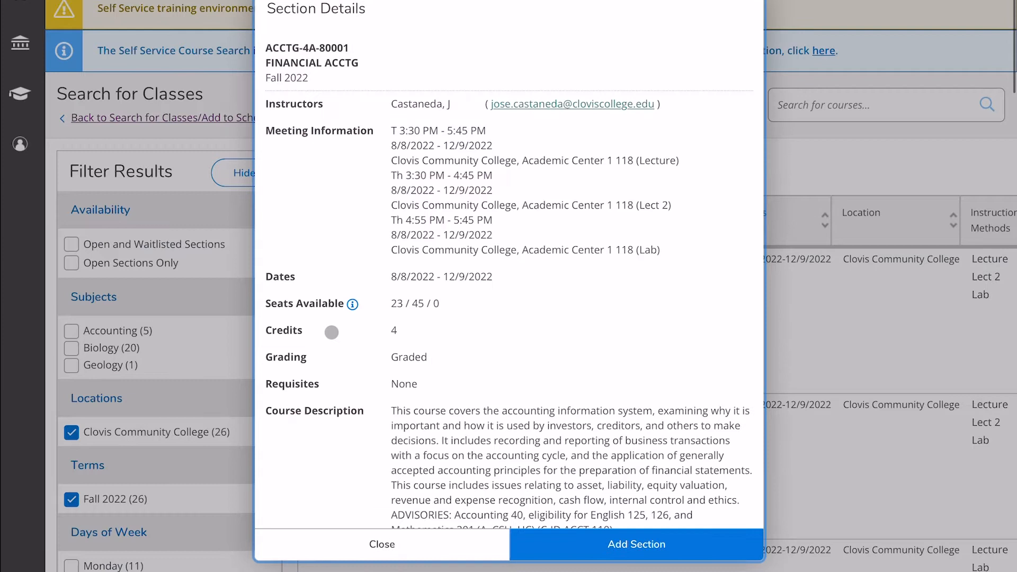
# Review the ACCTG-4A-80001 FINANCIAL ACCTG section details and add it to the schedule
pyautogui.scroll(-3)
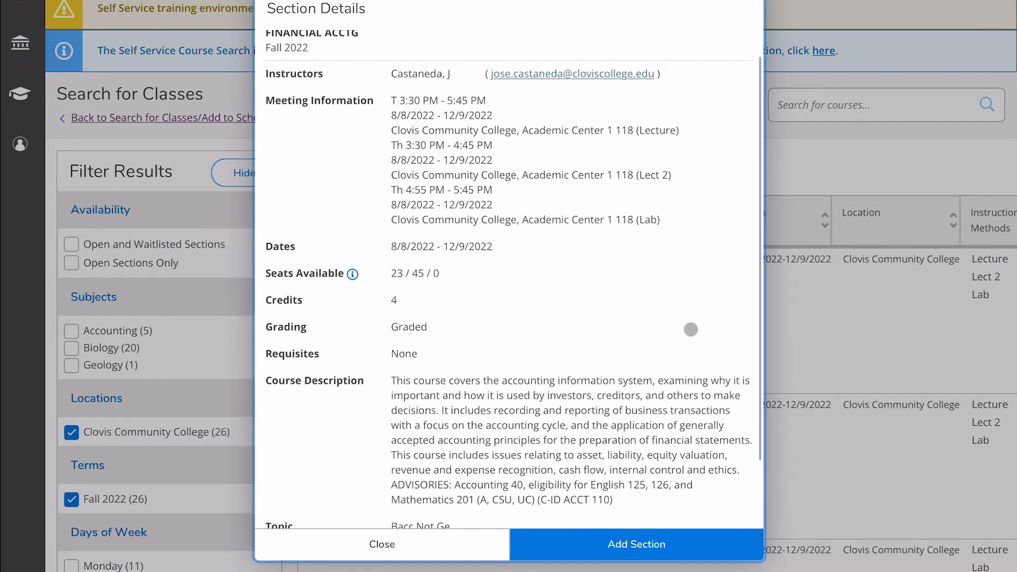
pyautogui.scroll(-3)
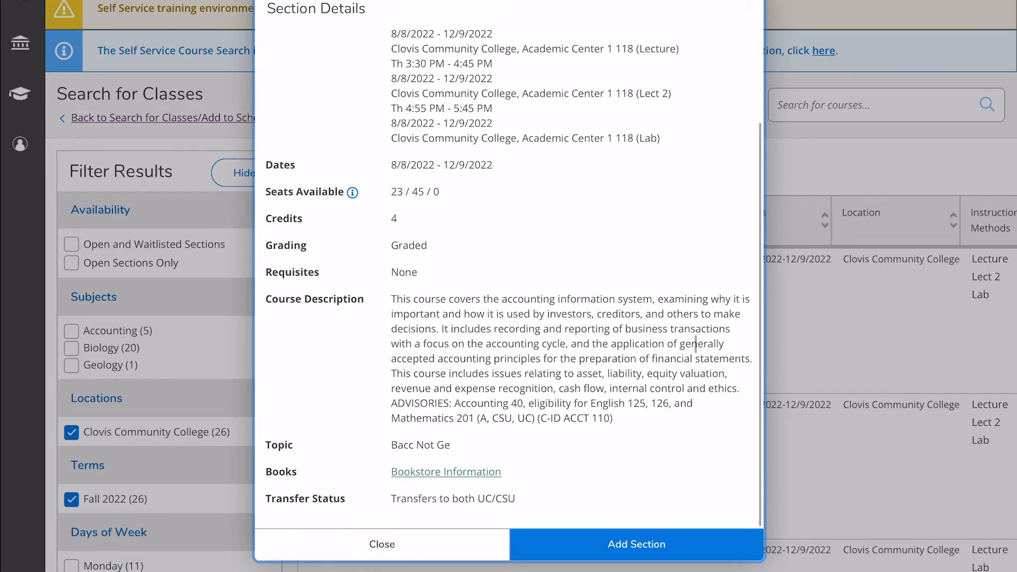
pyautogui.click(636, 543)
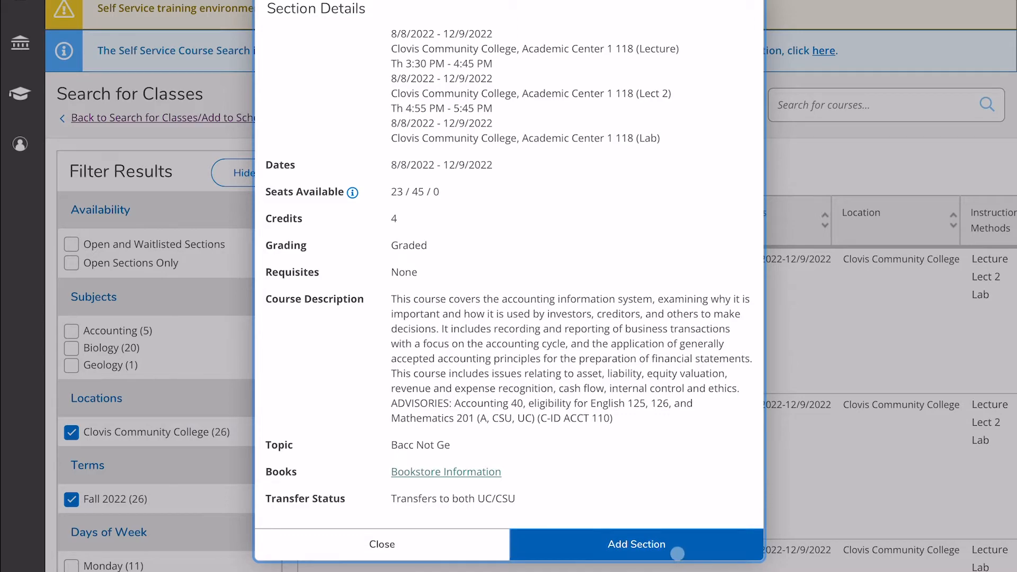
pyautogui.click(636, 544)
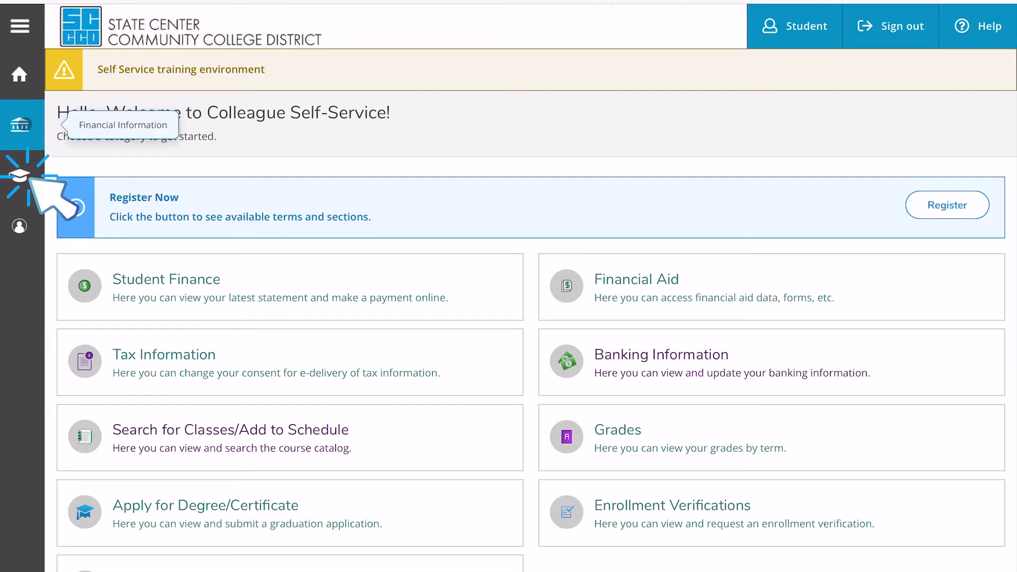
# Open Register for Classes/View My Schedule under Academics and register the Fall 2022 schedule
pyautogui.click(20, 175)
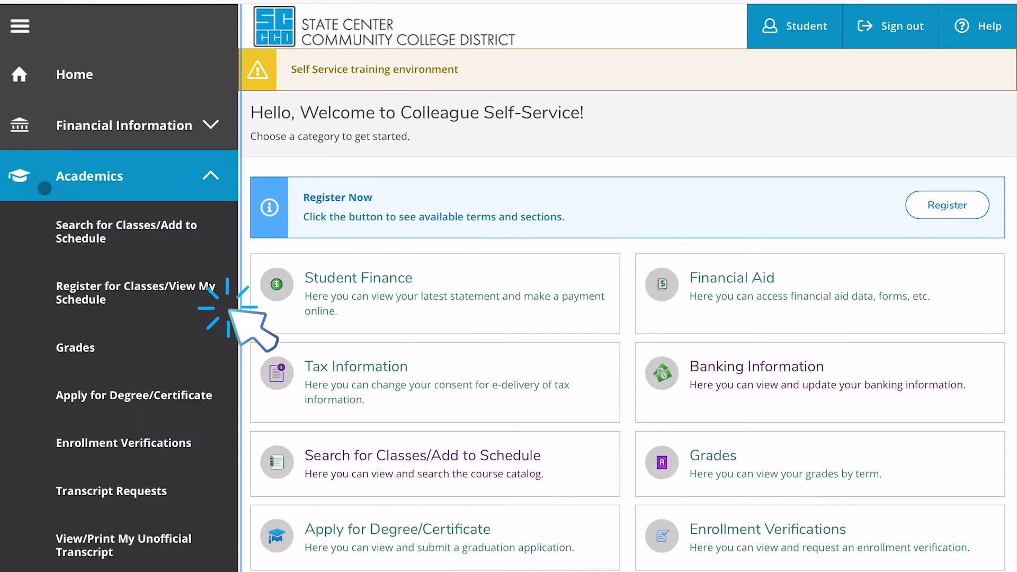
pyautogui.click(135, 292)
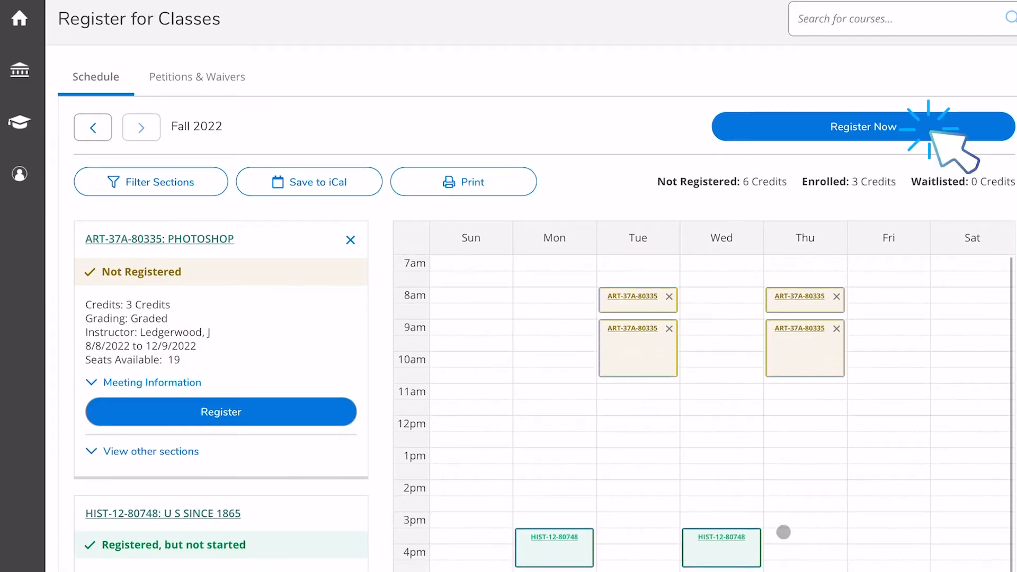
pyautogui.click(864, 127)
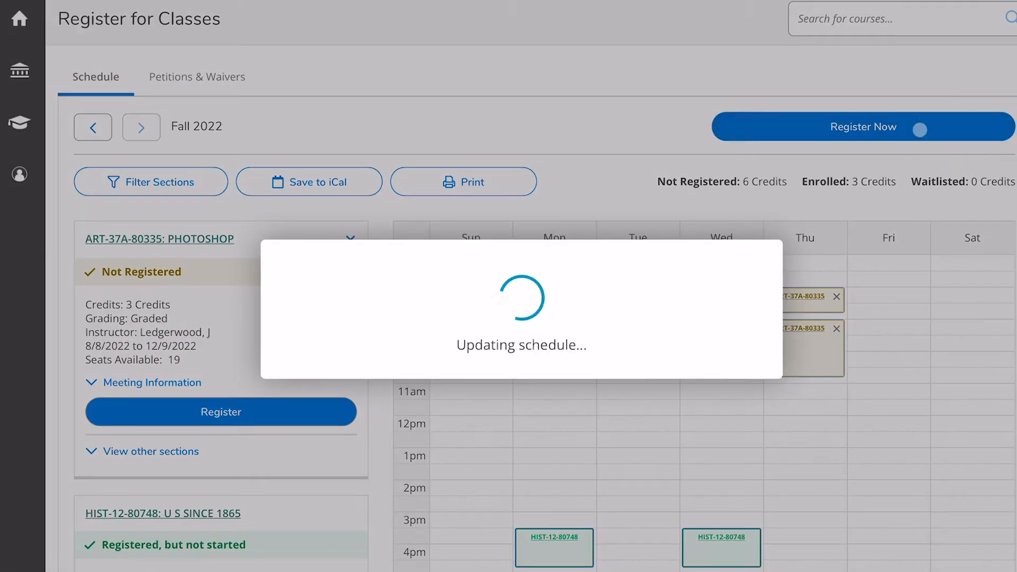